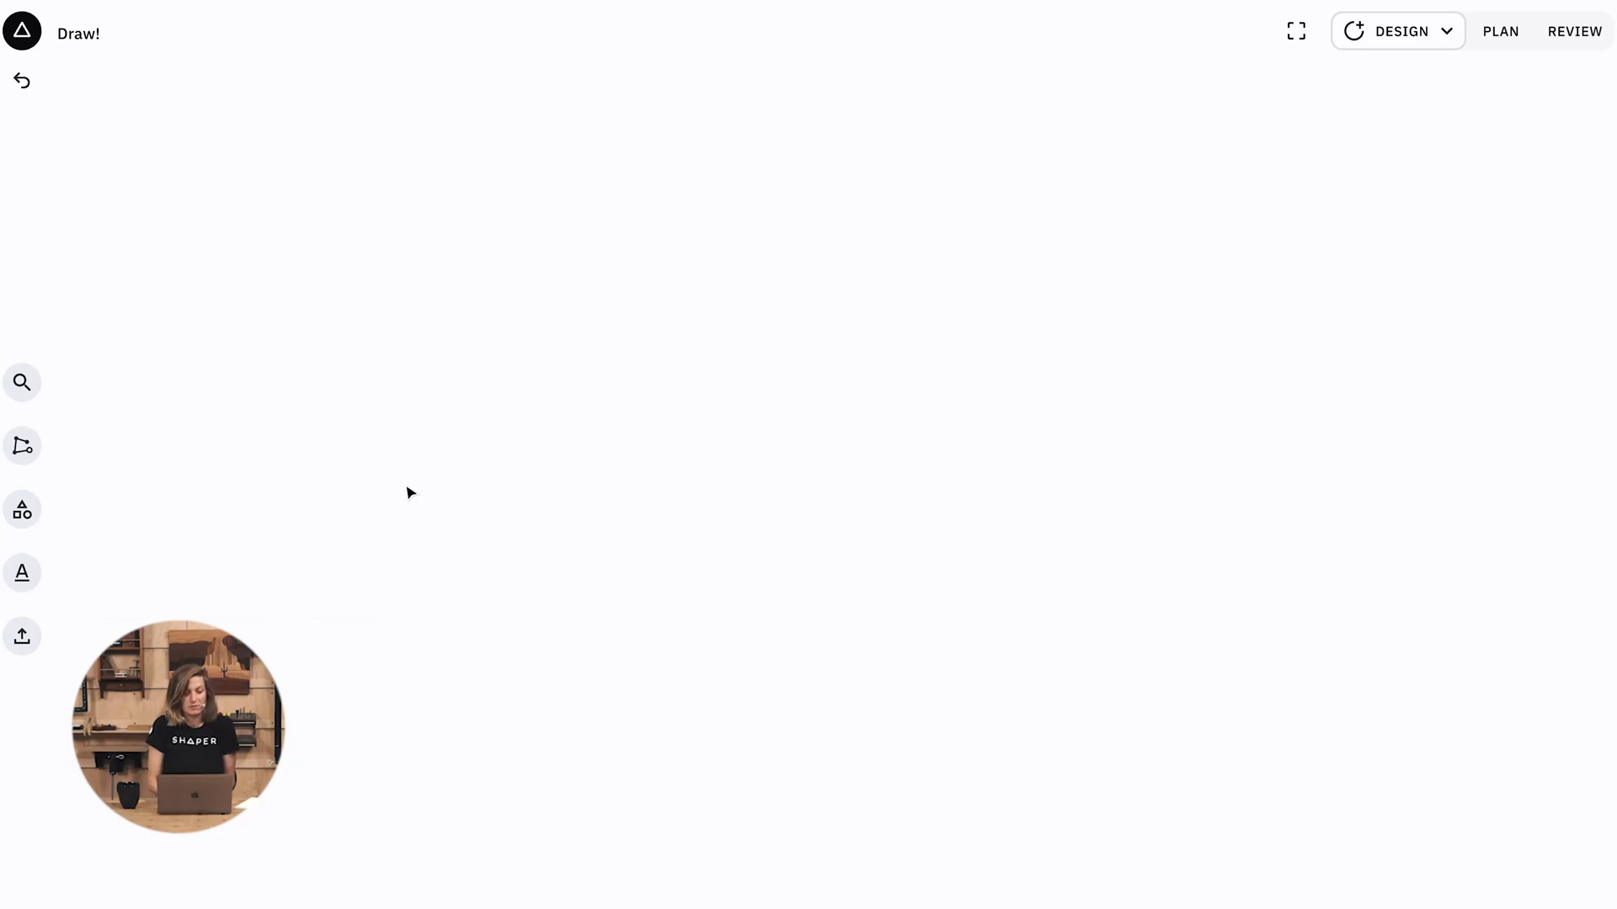
# Engage the Draw tool and place the first point on the empty canvas
pyautogui.click(22, 445)
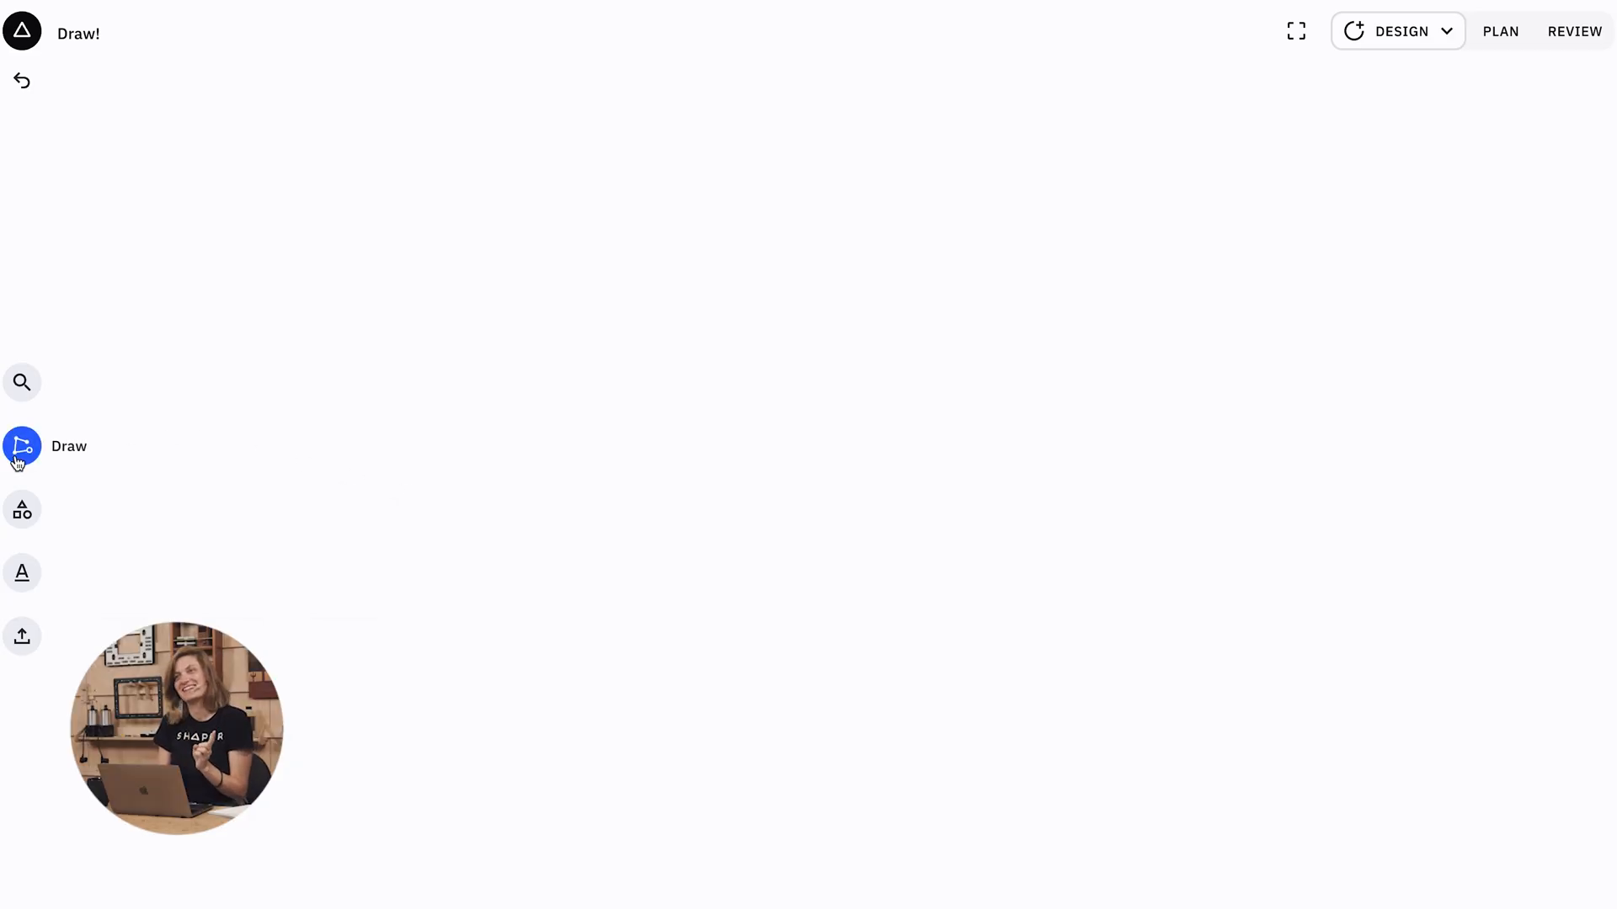
pyautogui.click(808, 509)
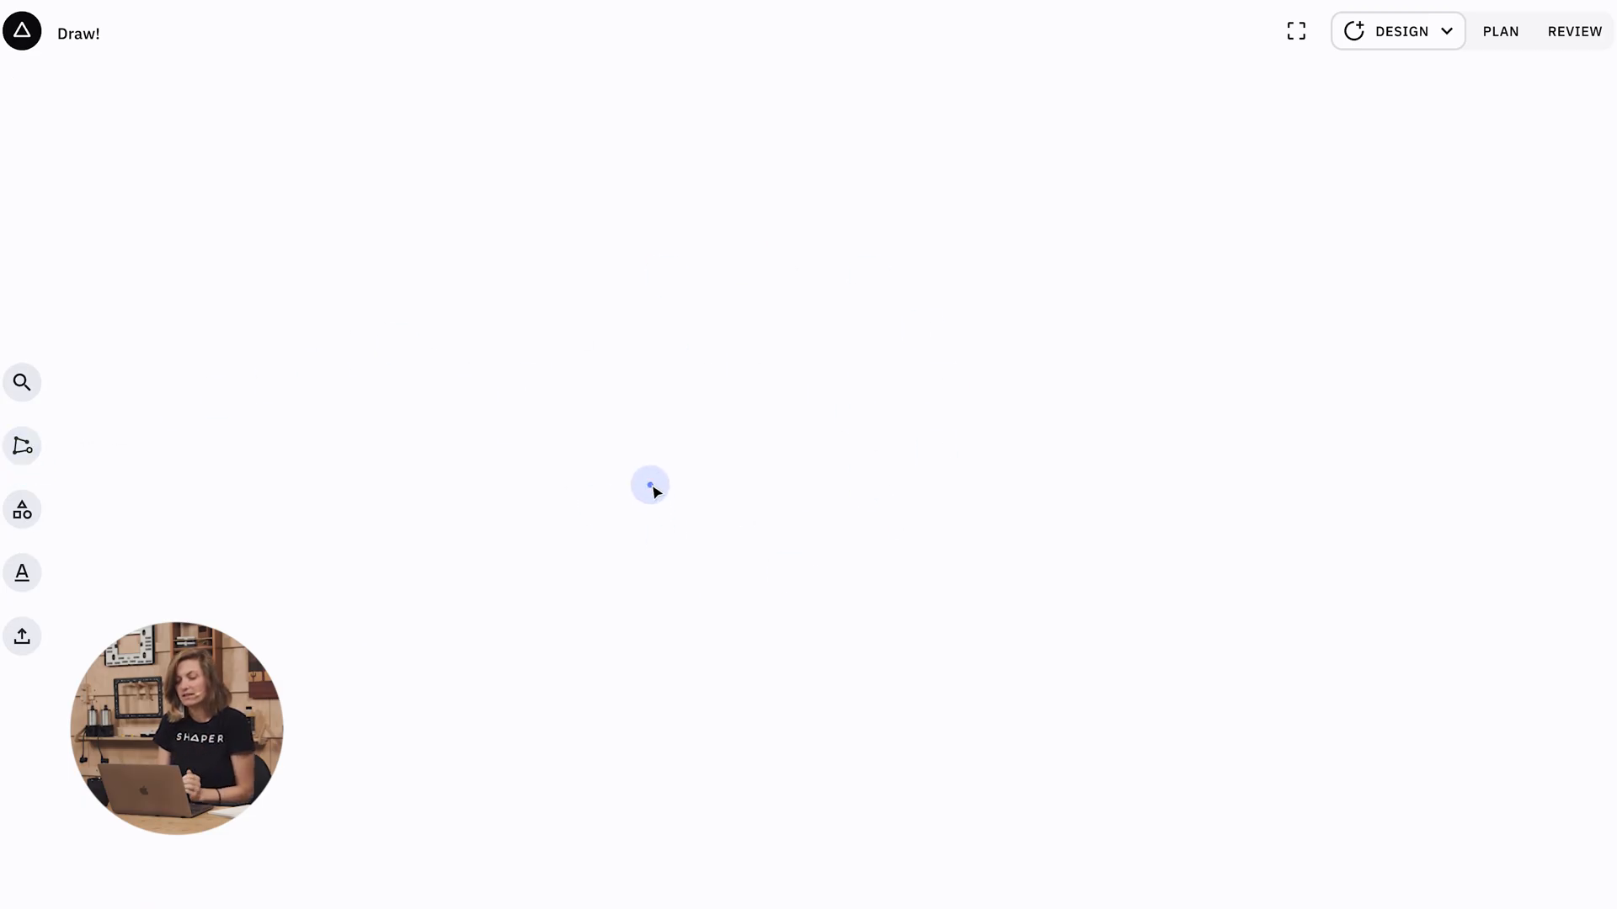
pyautogui.moveTo(507, 485)
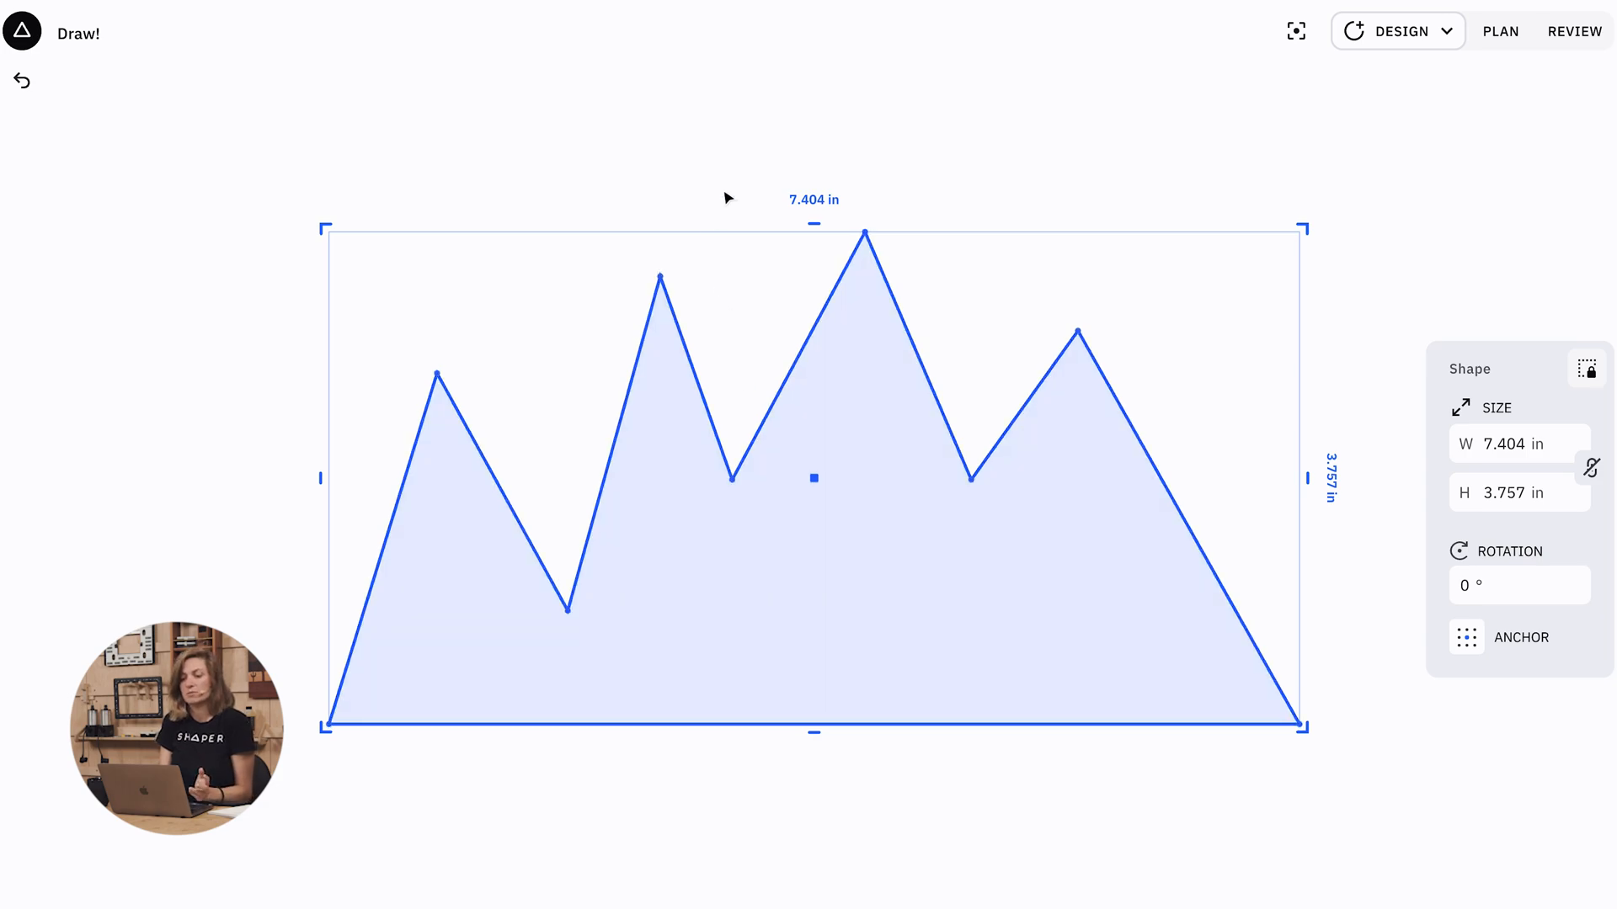
# Select one mountain edge, then add an adjoining peak edge to the selection
pyautogui.click(732, 480)
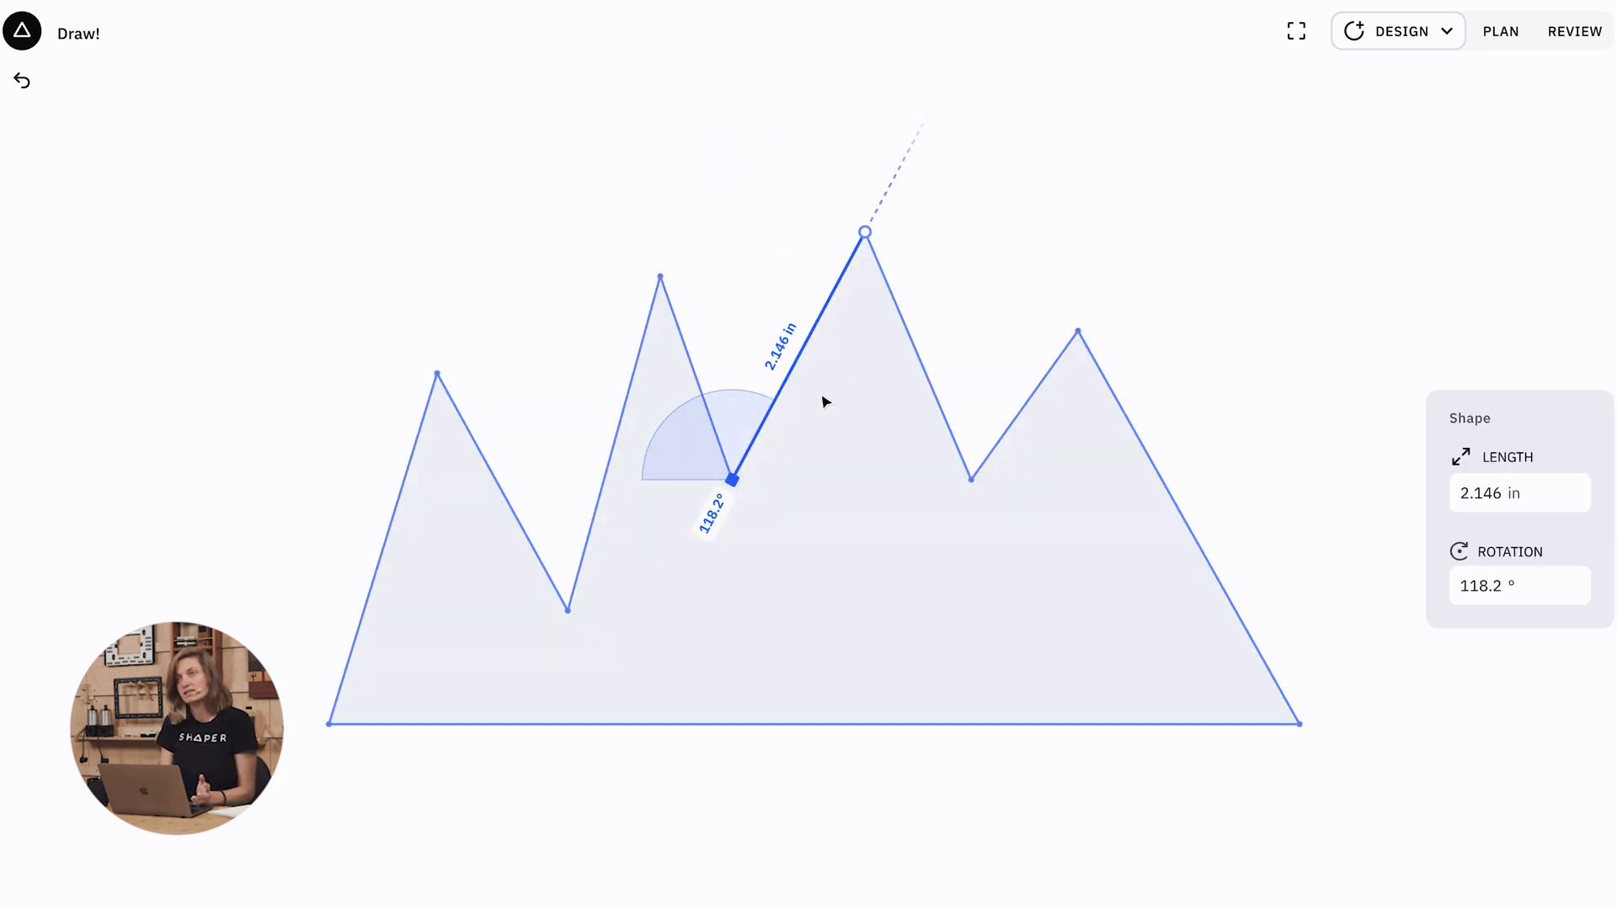
pyautogui.moveTo(972, 487)
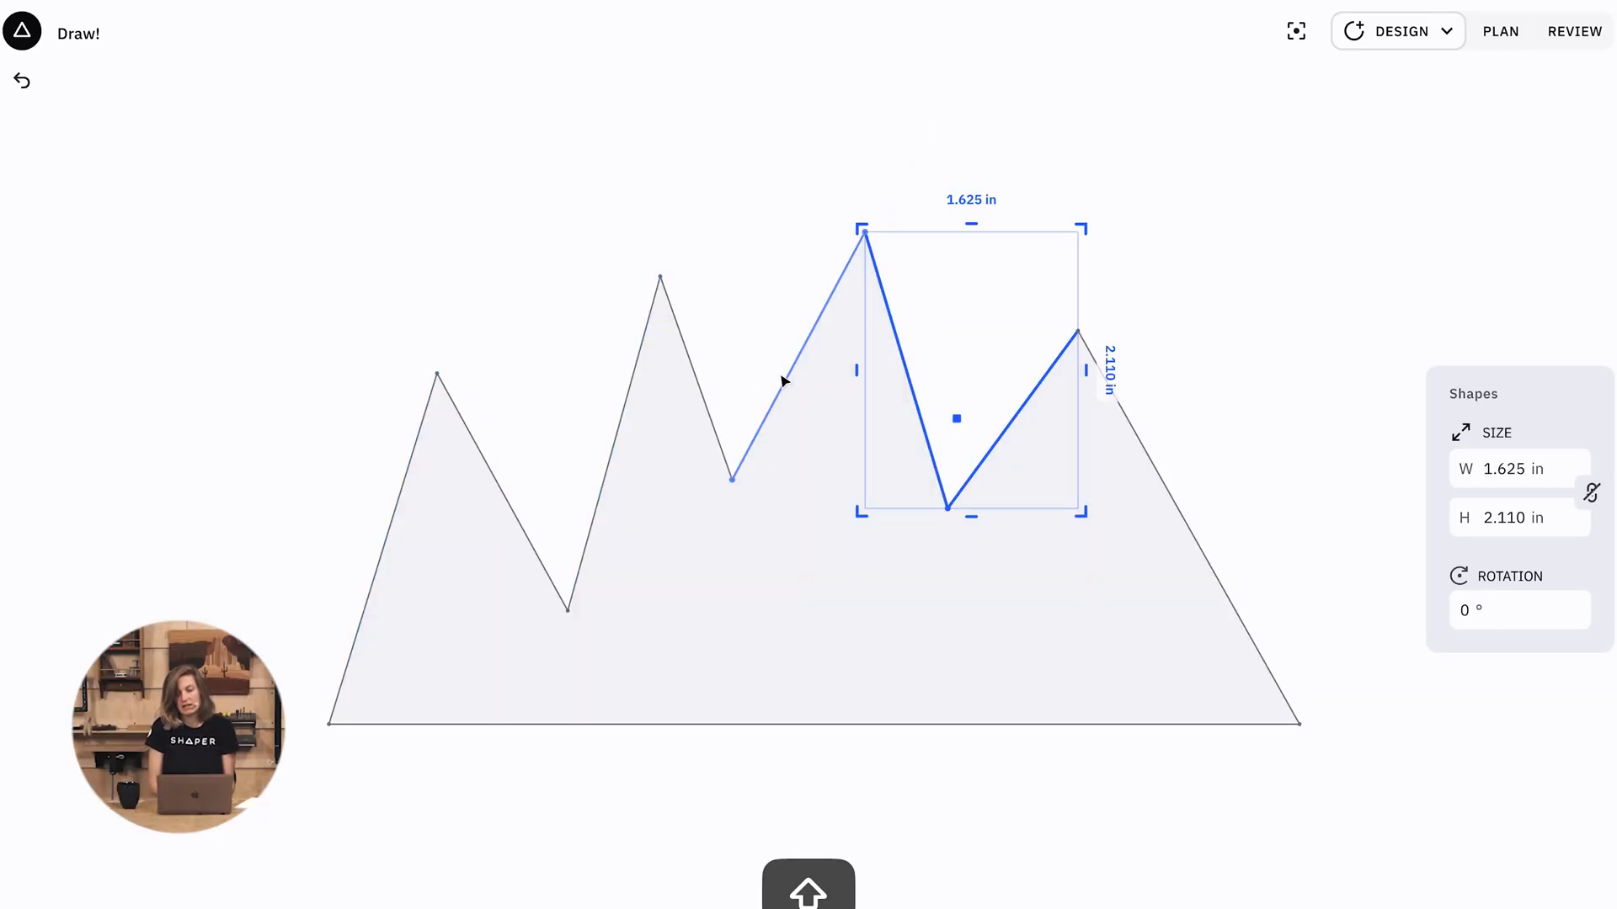
pyautogui.click(792, 178)
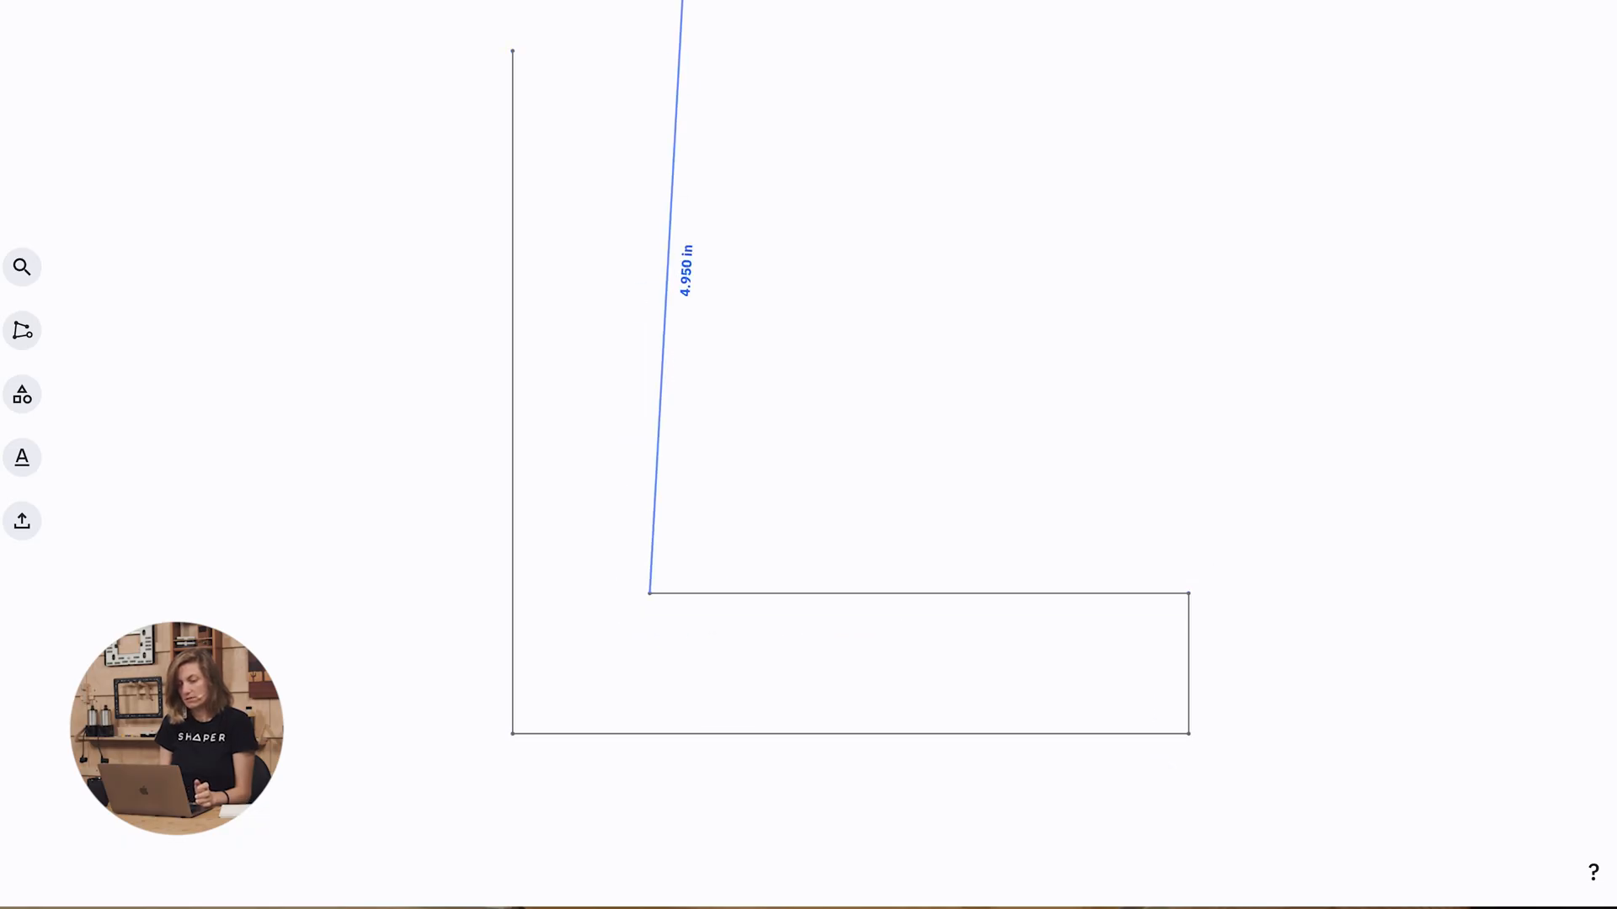
# Close the L-bracket outline back at its starting corner
pyautogui.click(512, 52)
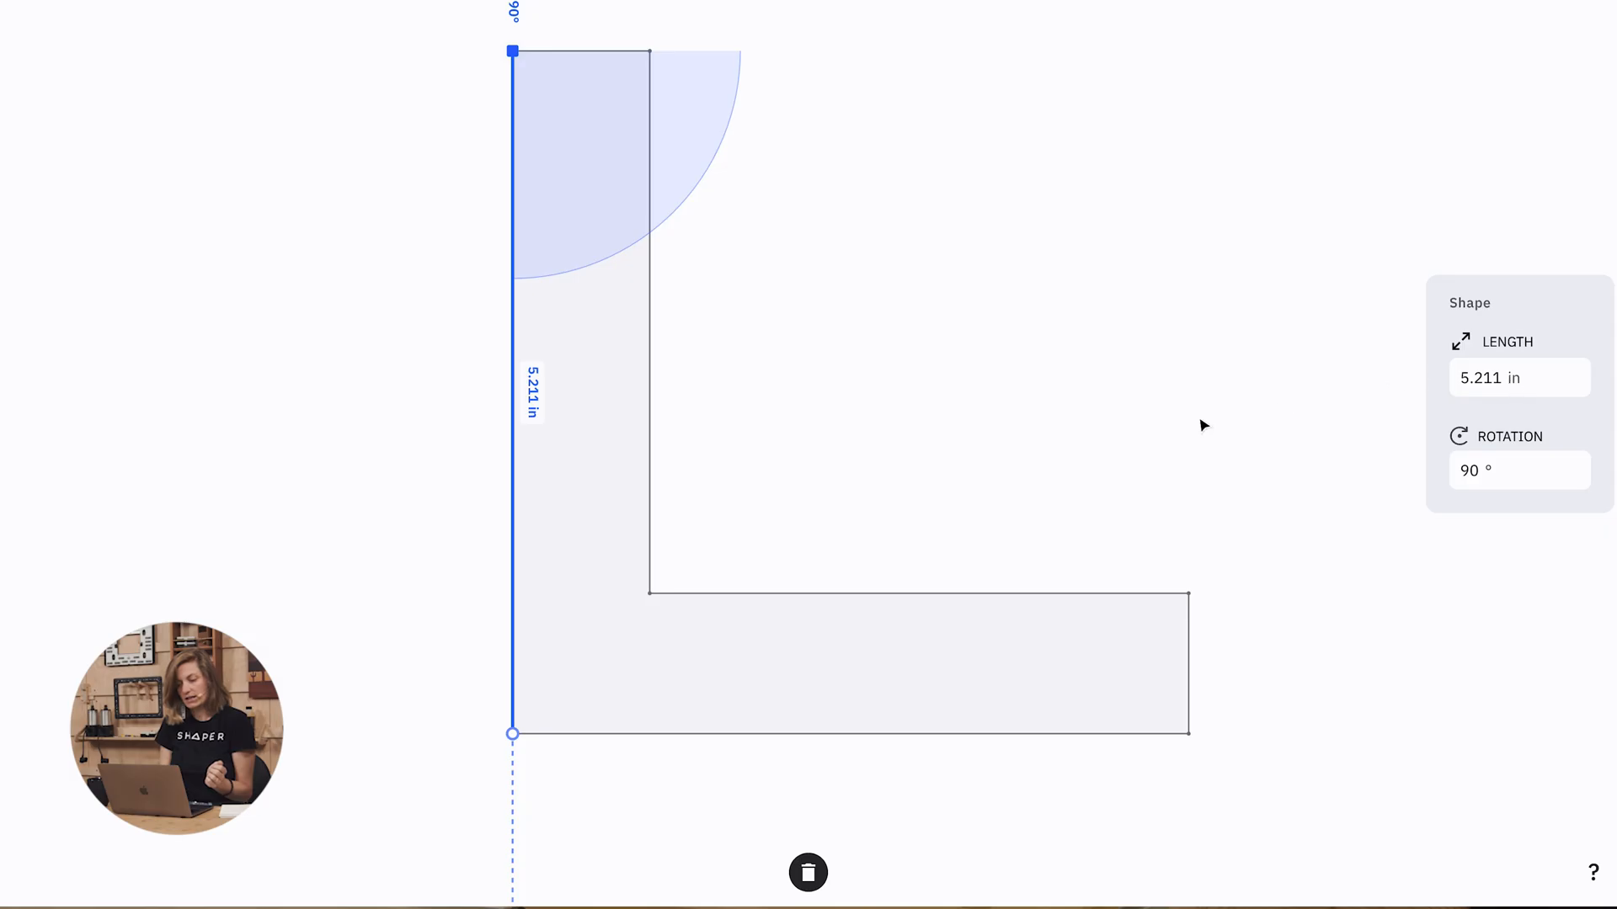
pyautogui.moveTo(509, 305)
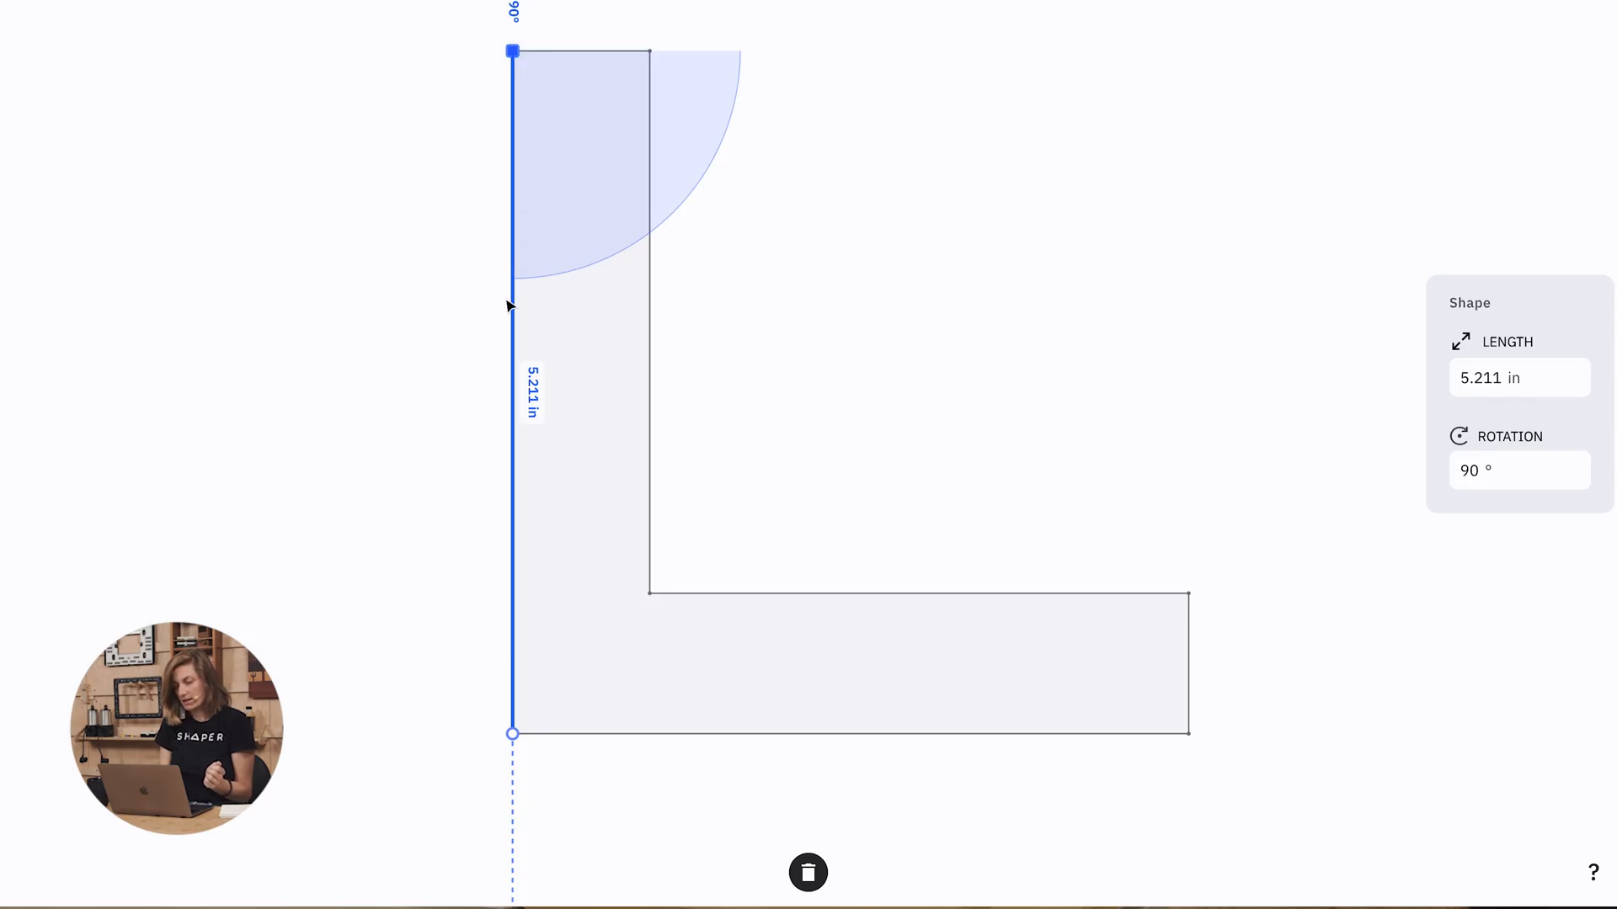
pyautogui.moveTo(1302, 389)
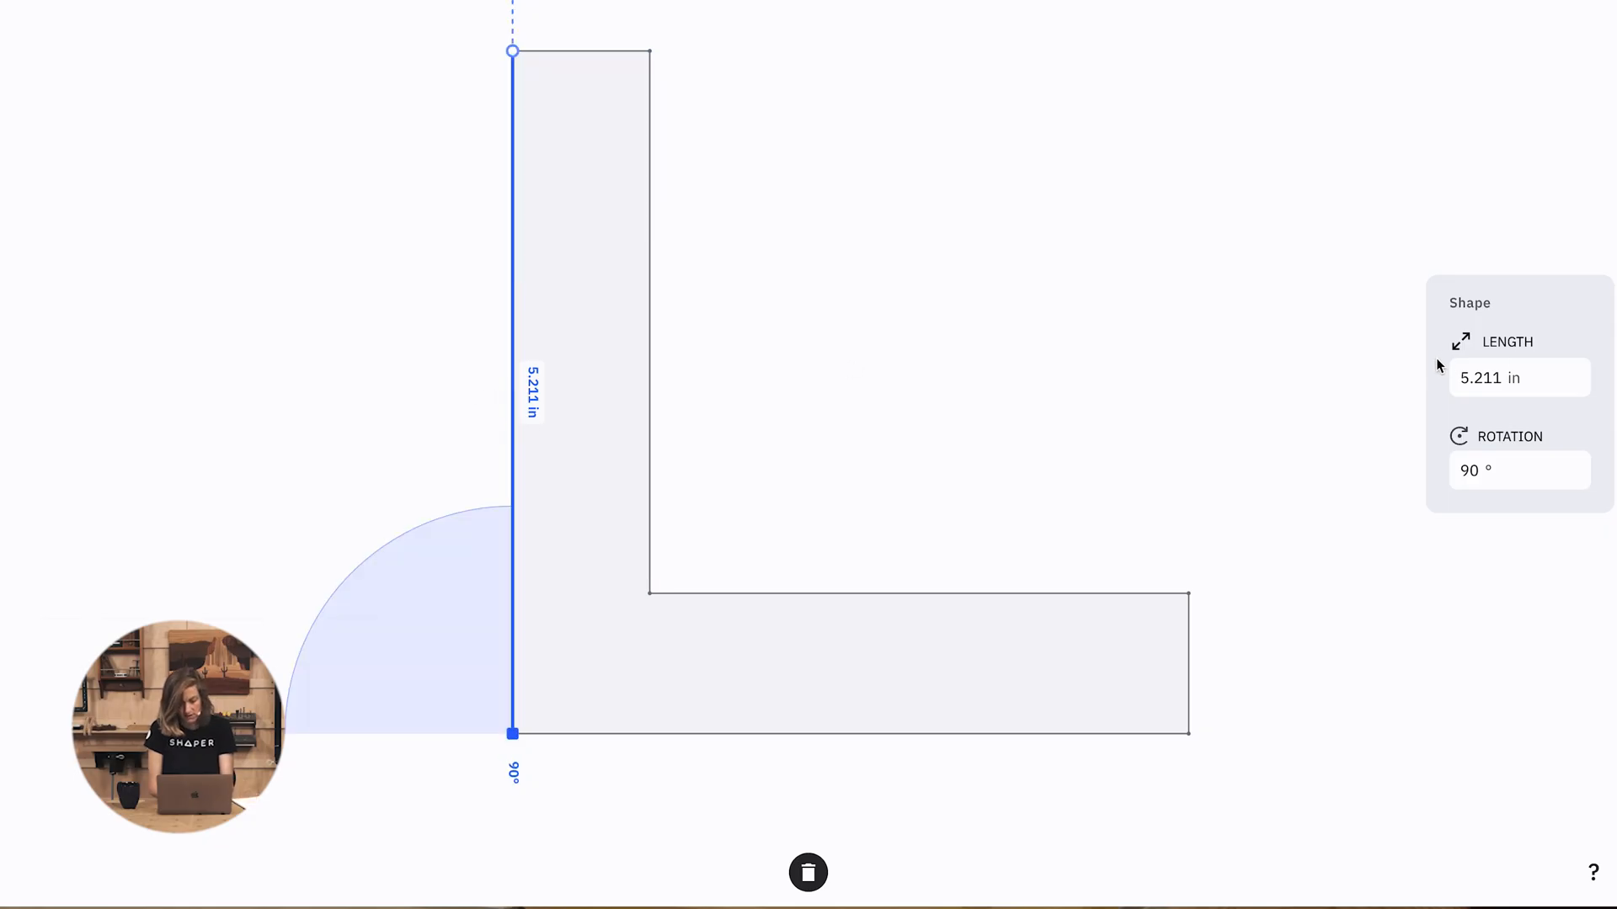
# Set the tall left edge length to 2.750 in, then select the bottom edge
pyautogui.click(1519, 377)
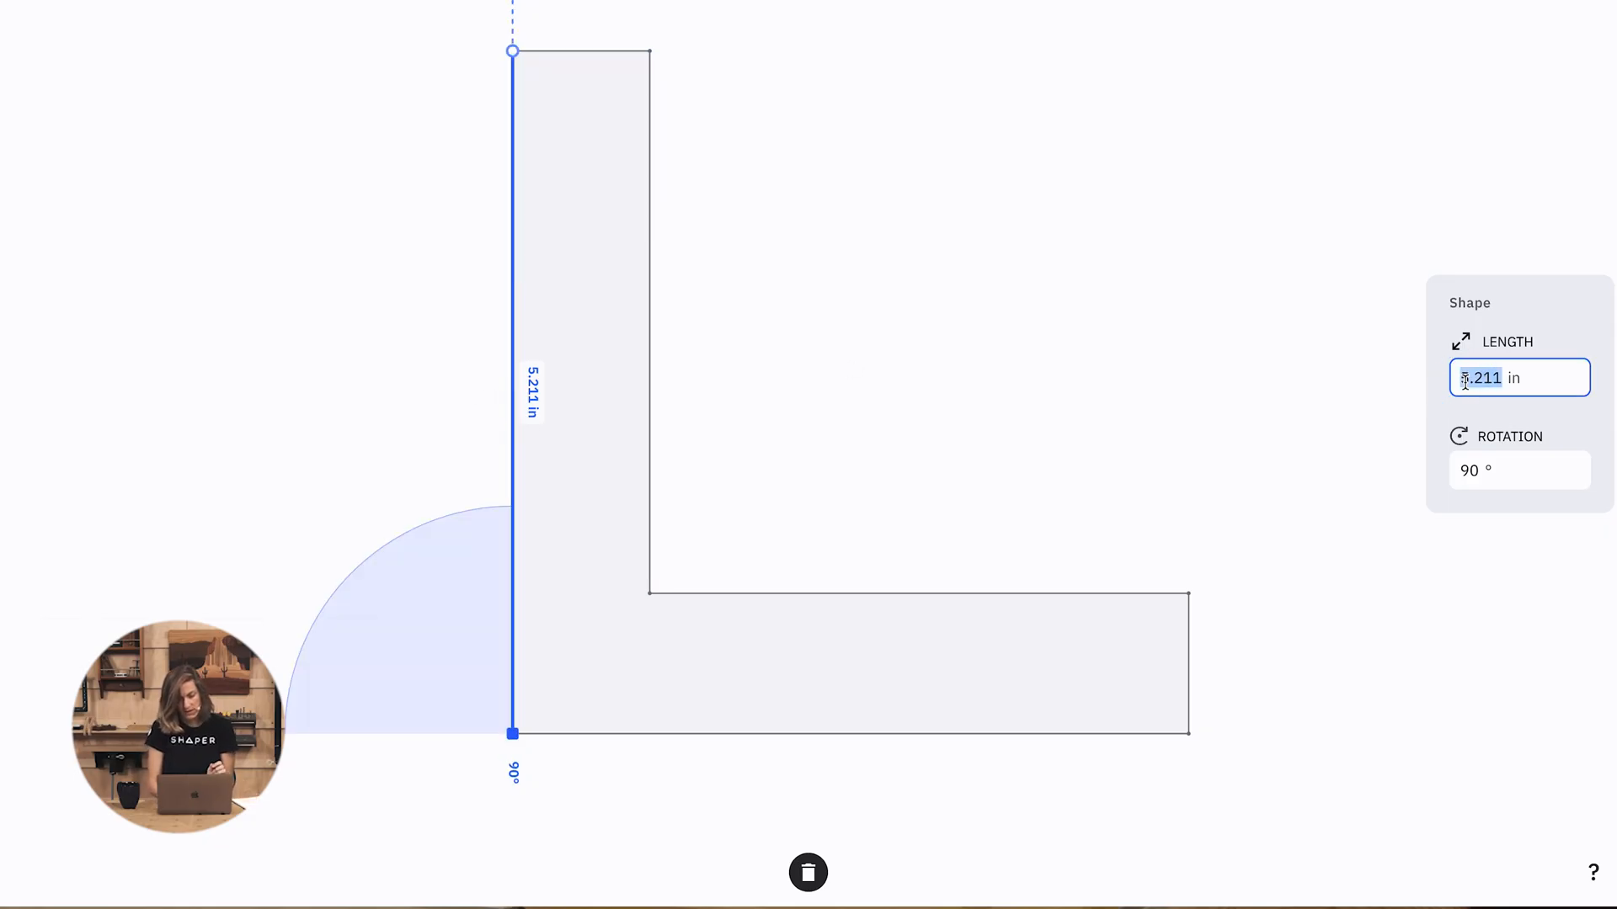
pyautogui.write('2.750')
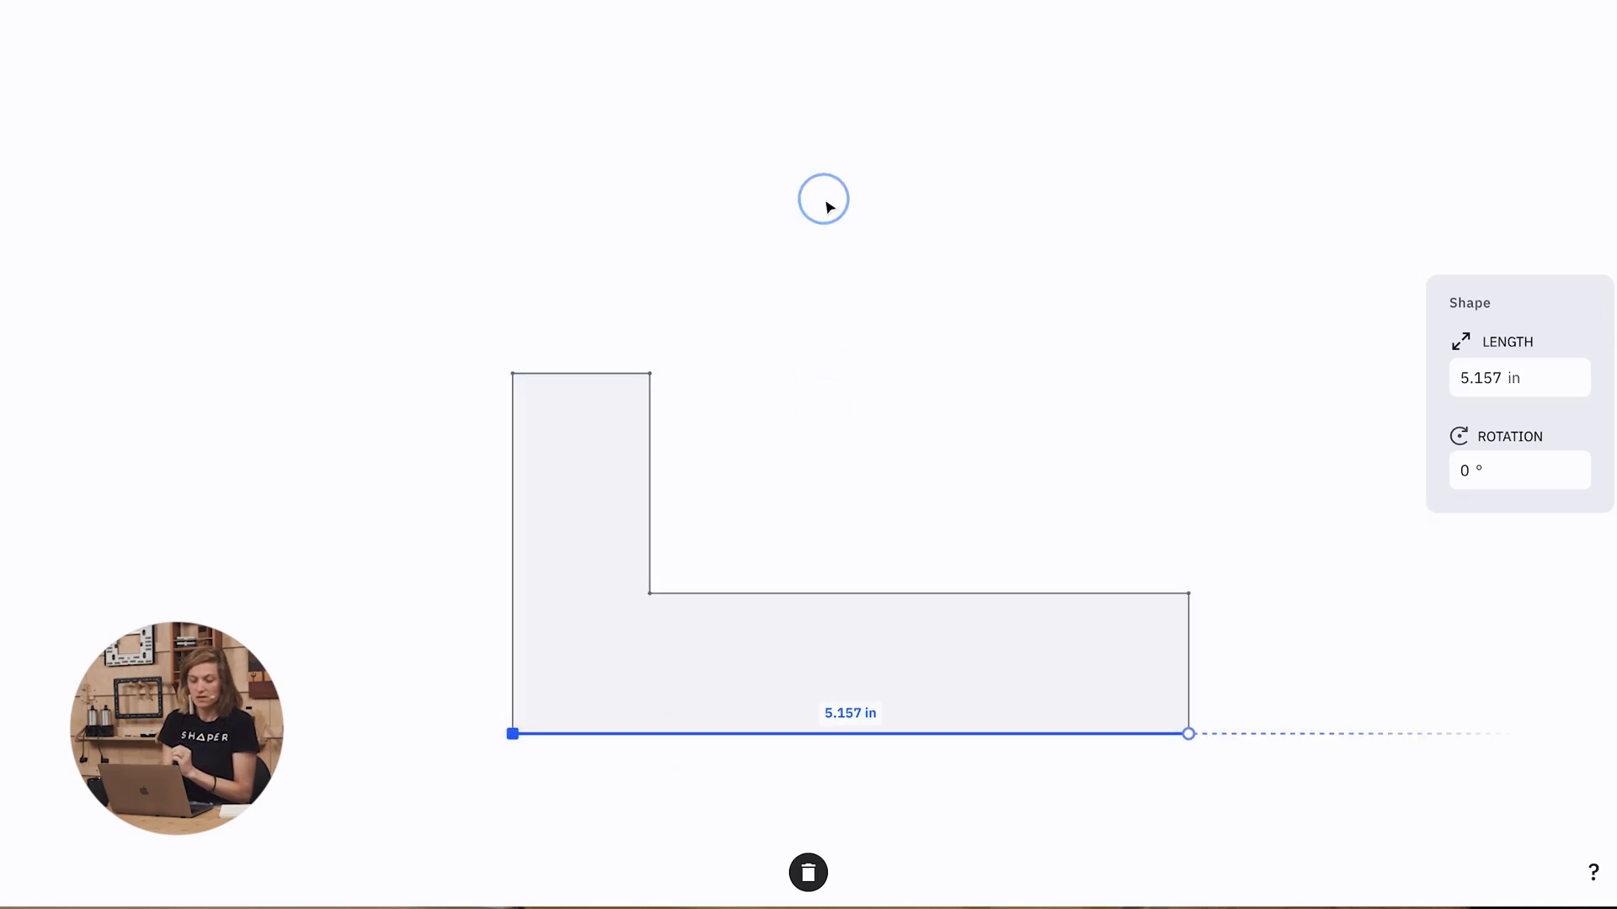
pyautogui.click(715, 637)
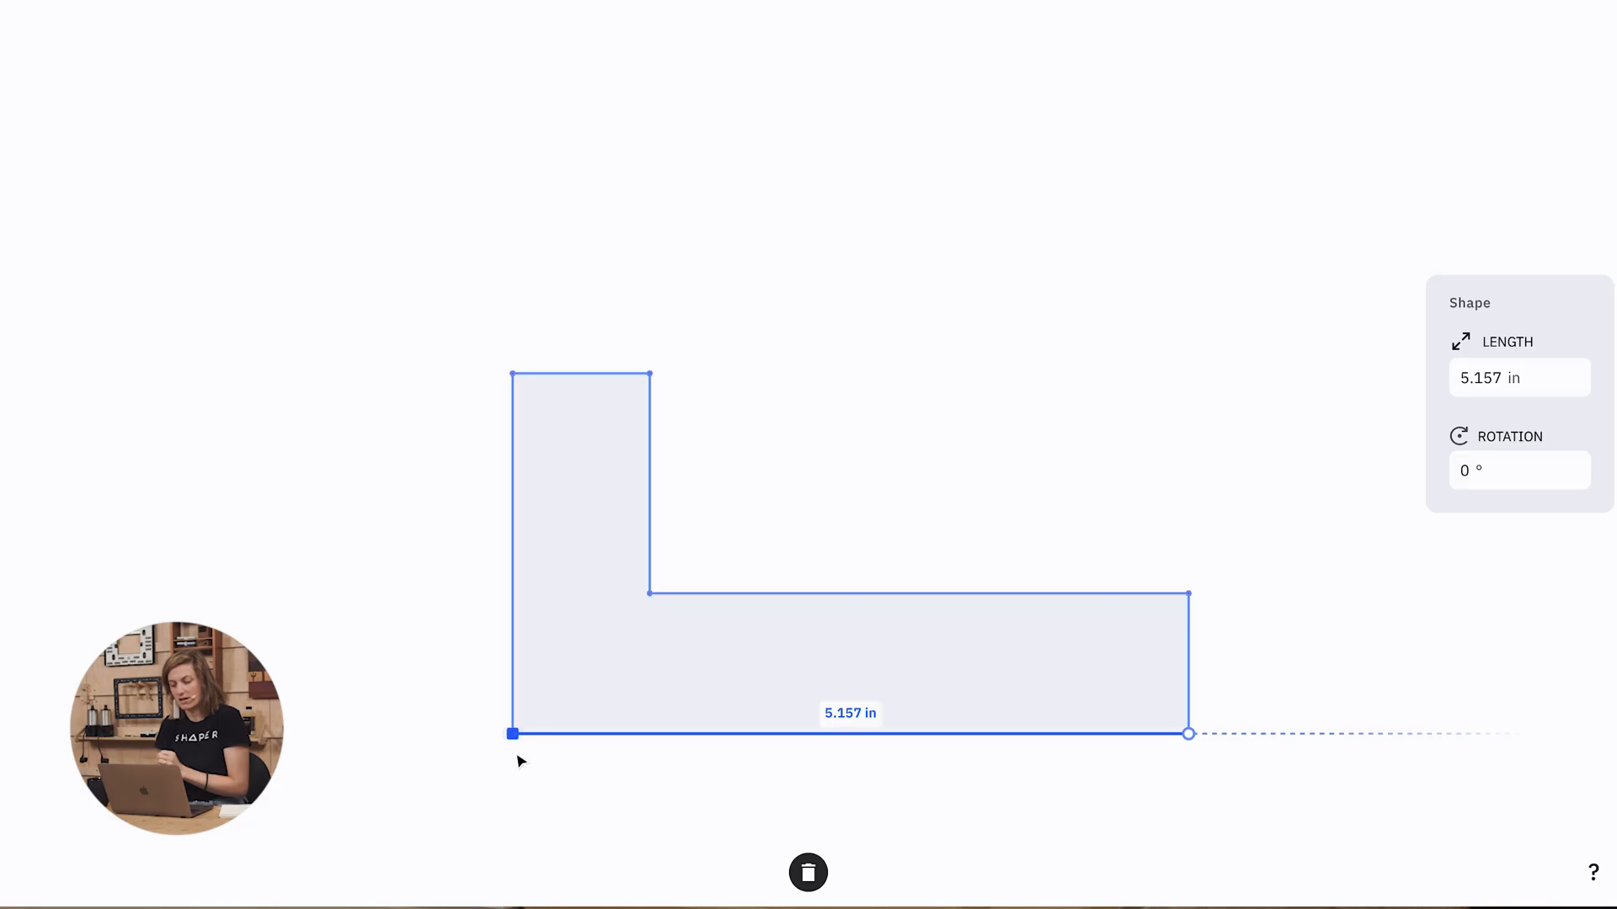
pyautogui.moveTo(1162, 763)
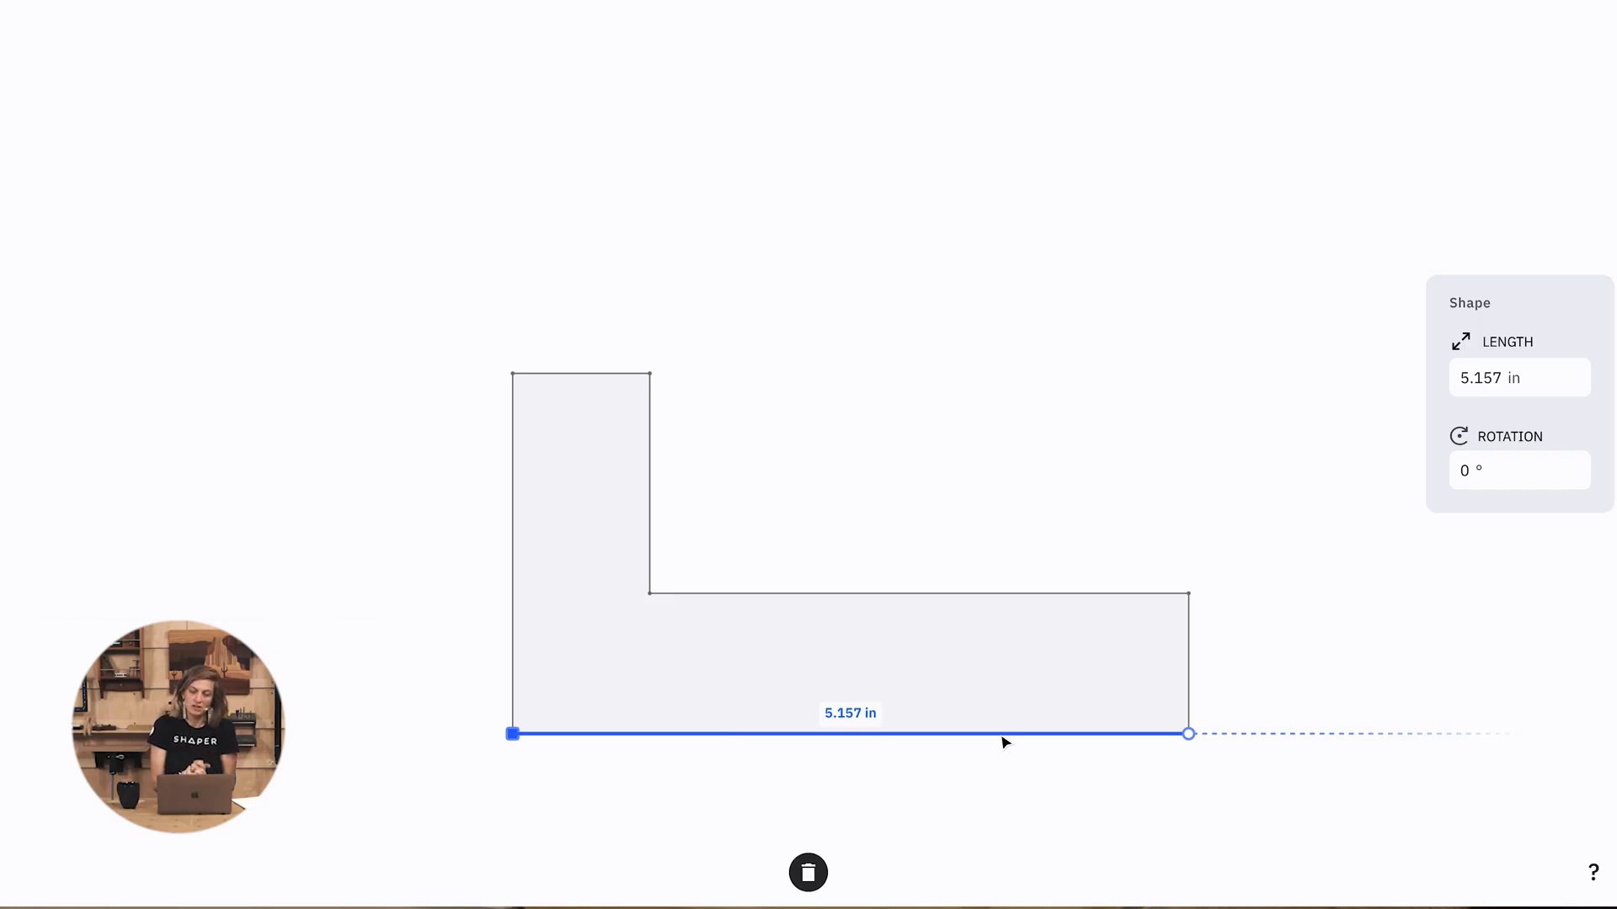
# Set the bottom edge length to 3.500 in and move on to the top edge
pyautogui.click(1519, 377)
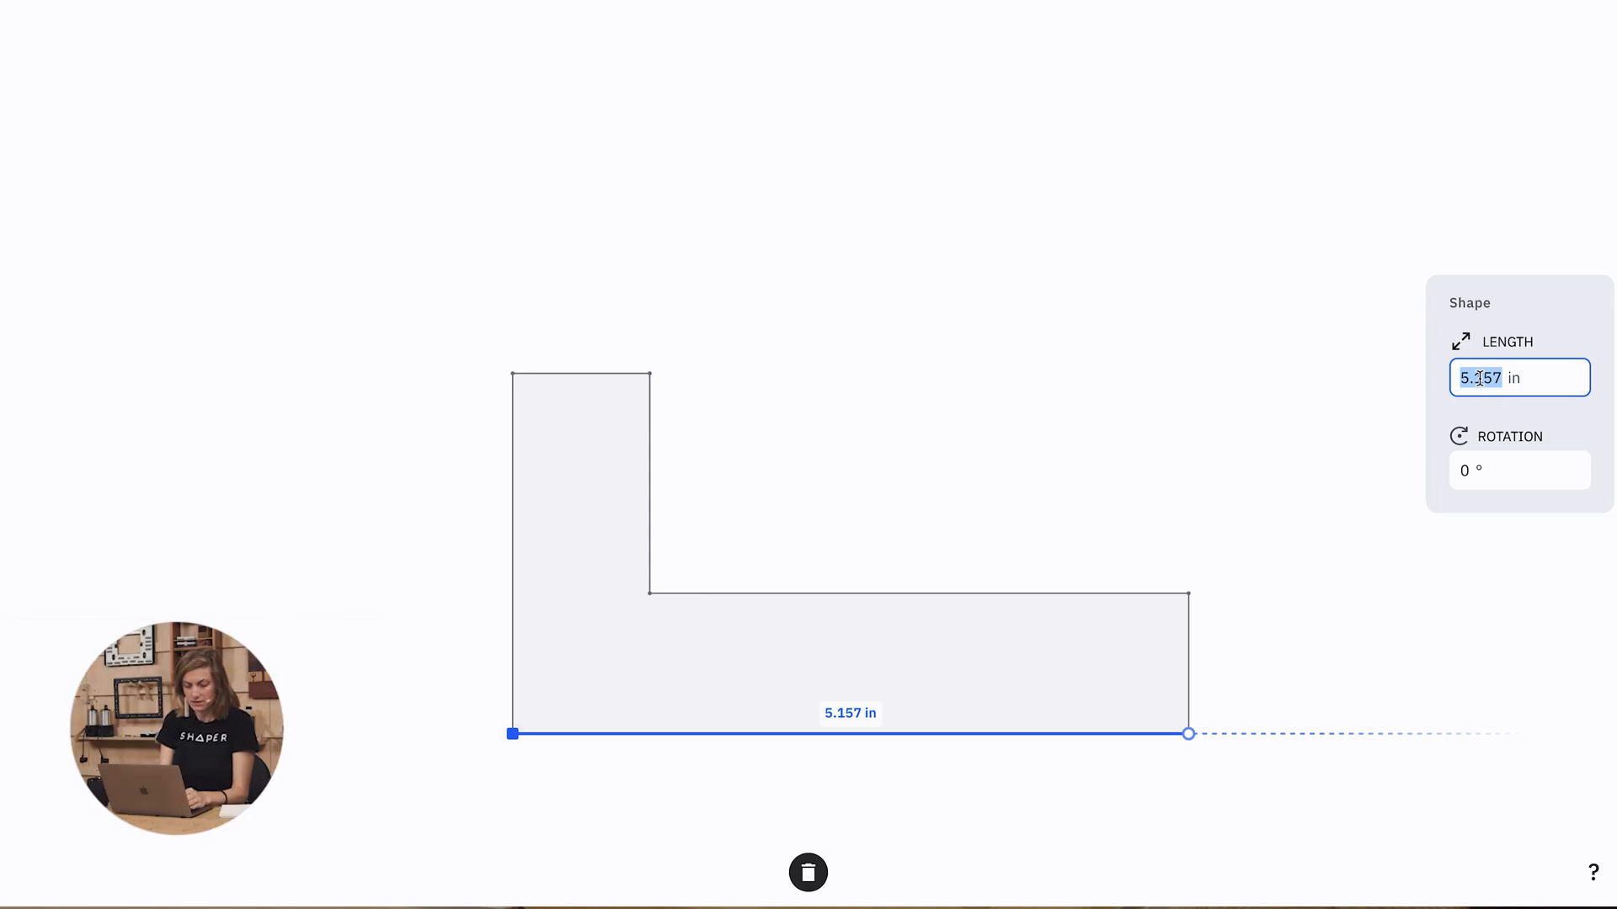
pyautogui.write('3.500')
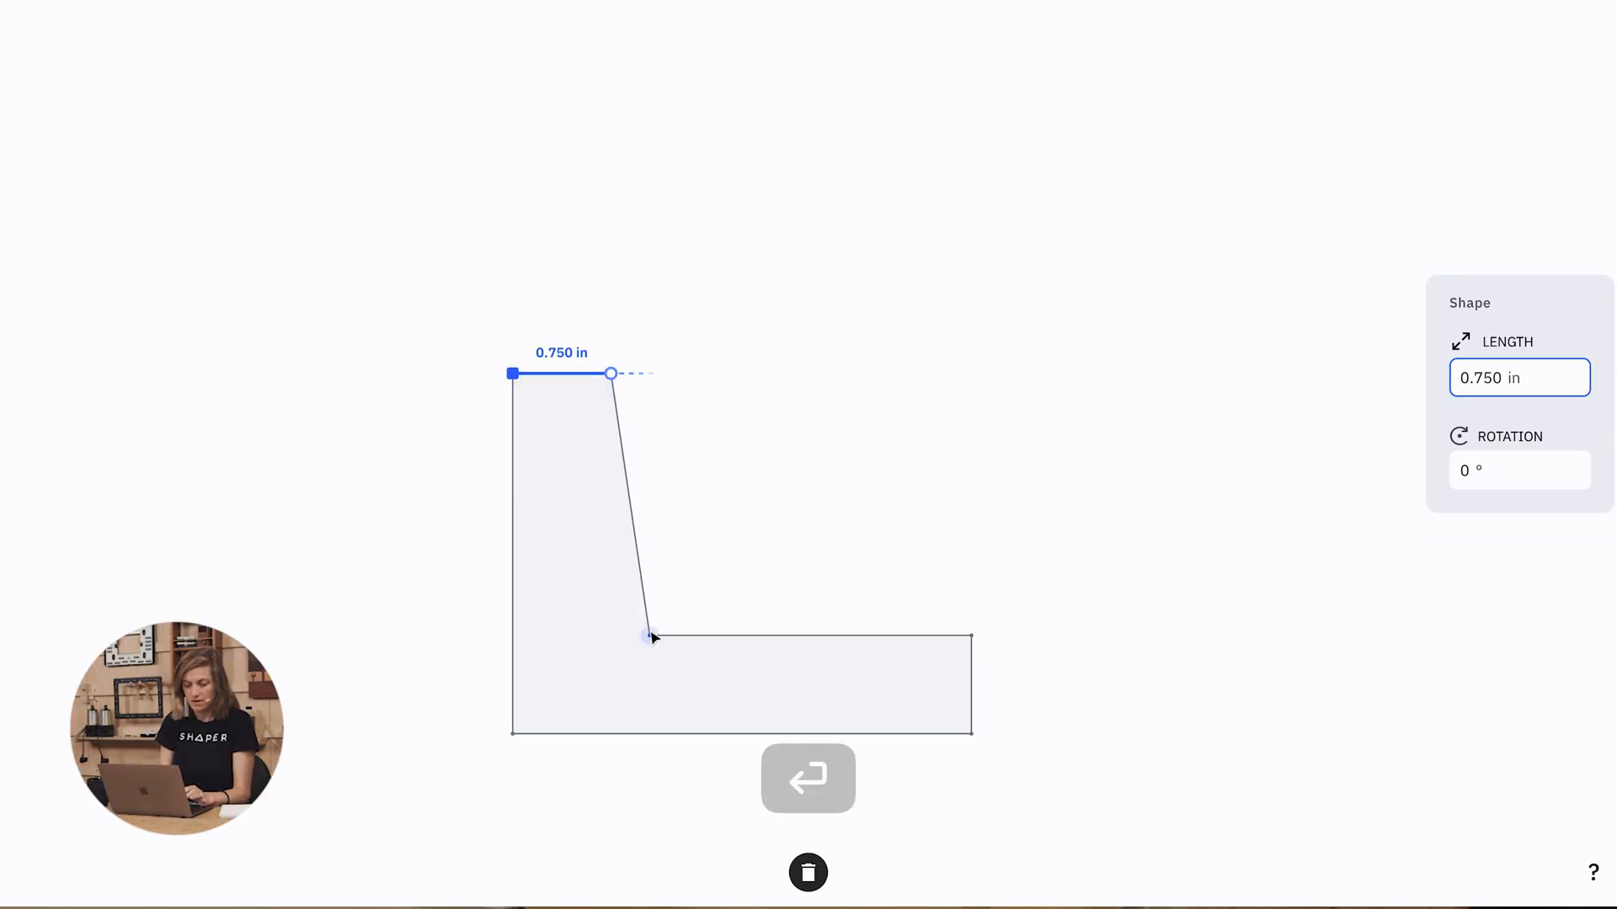
pyautogui.click(808, 778)
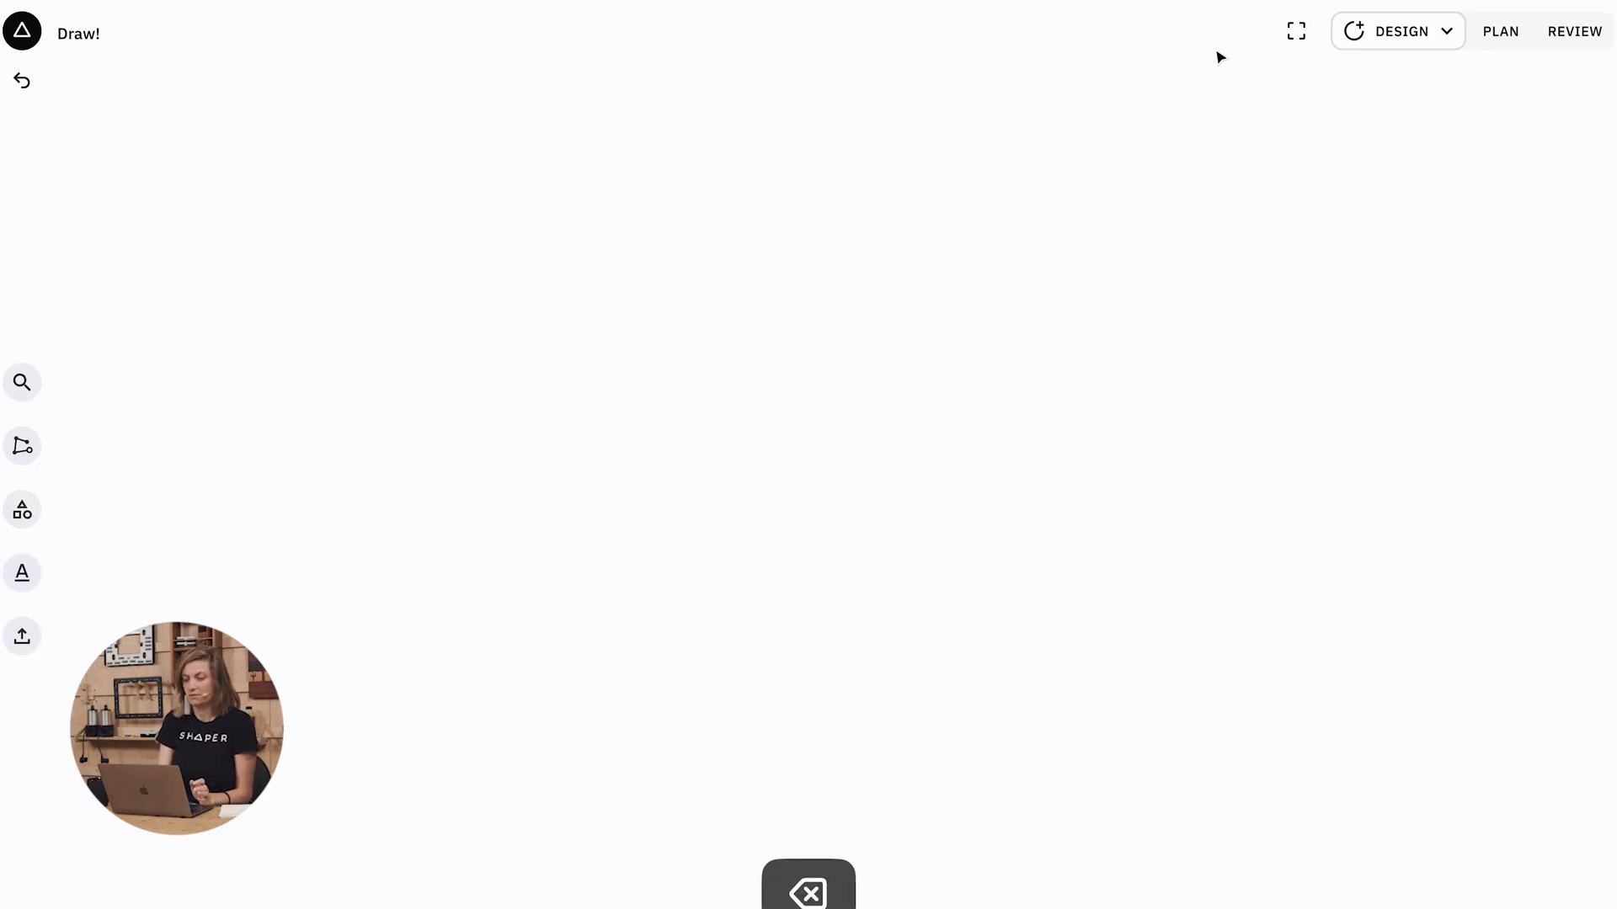
# Enable Position options and Snap to grid at 0.250 in in the Design settings
pyautogui.click(1399, 31)
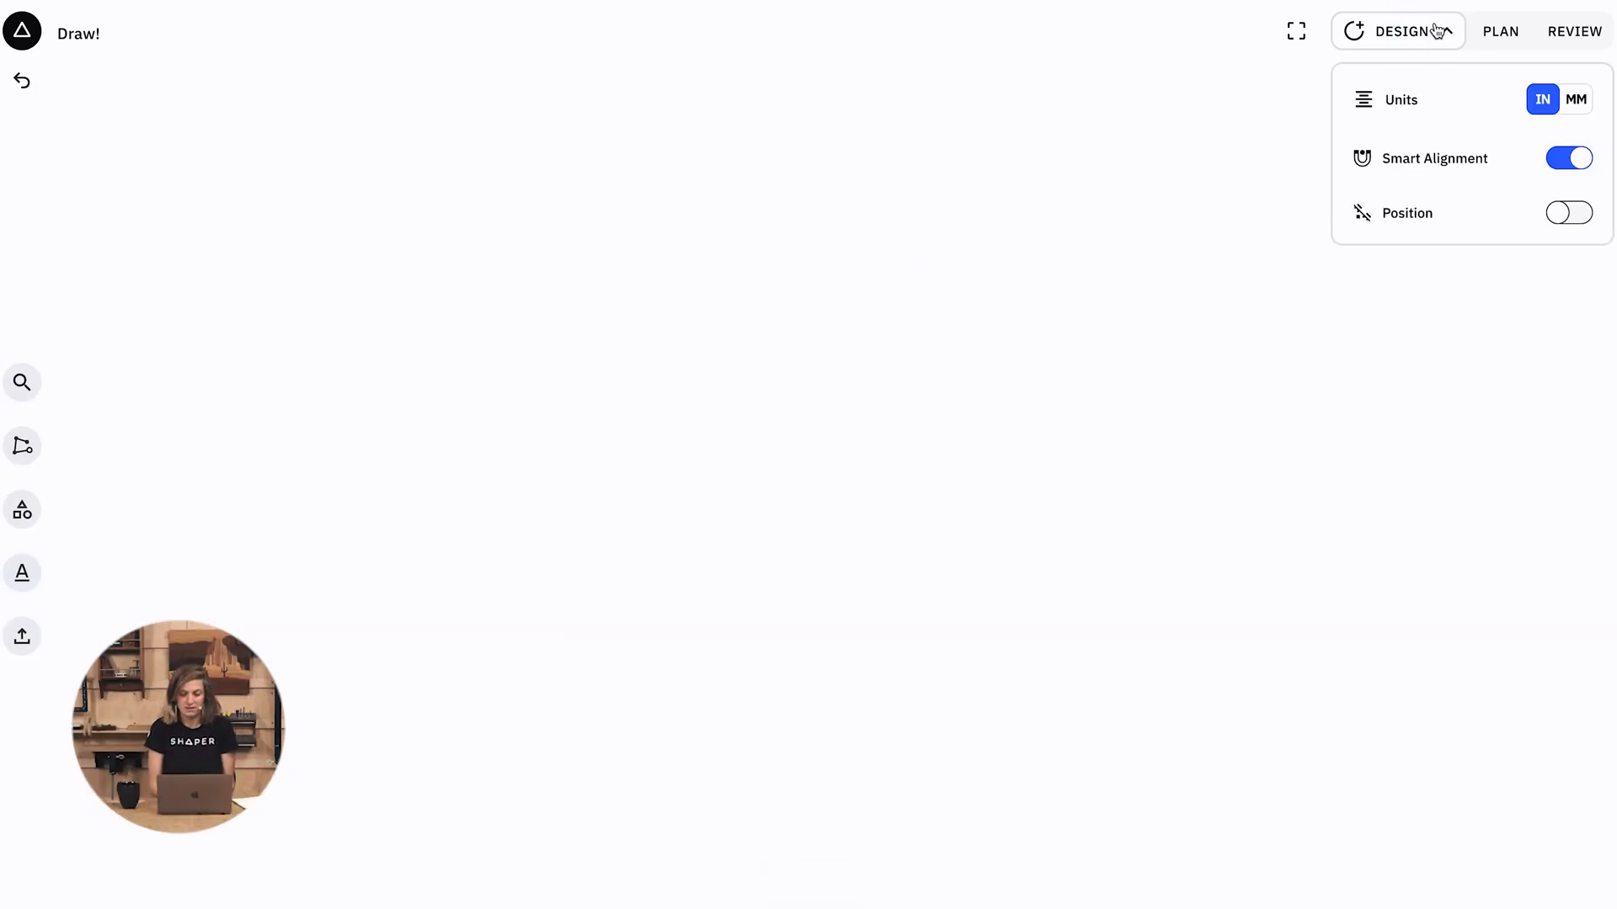
pyautogui.click(1568, 212)
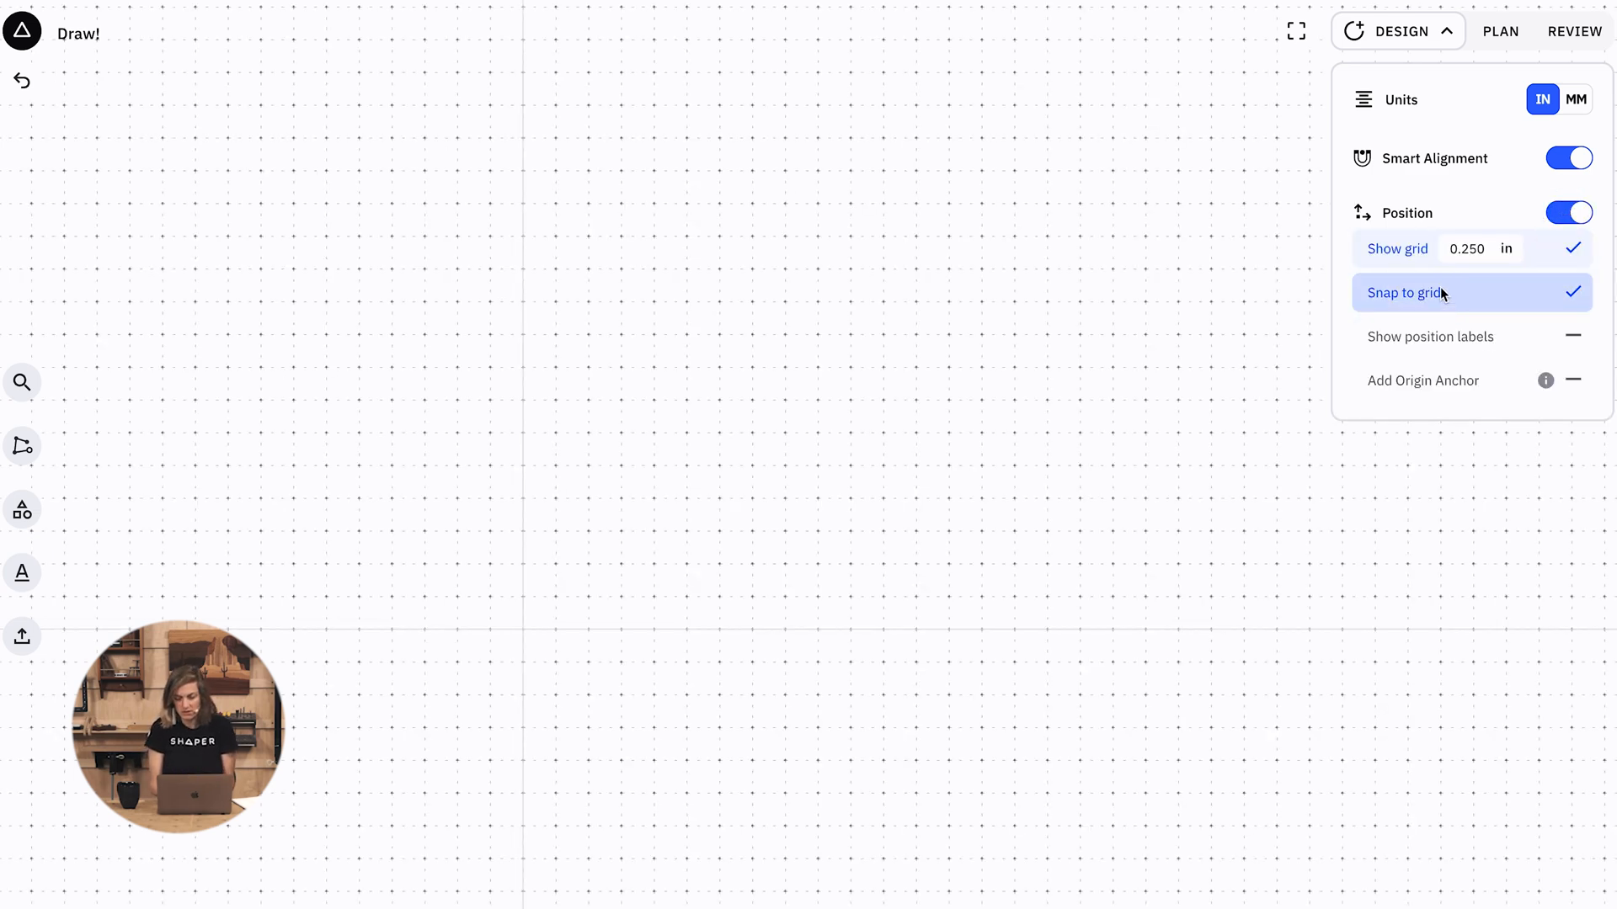
pyautogui.click(1475, 249)
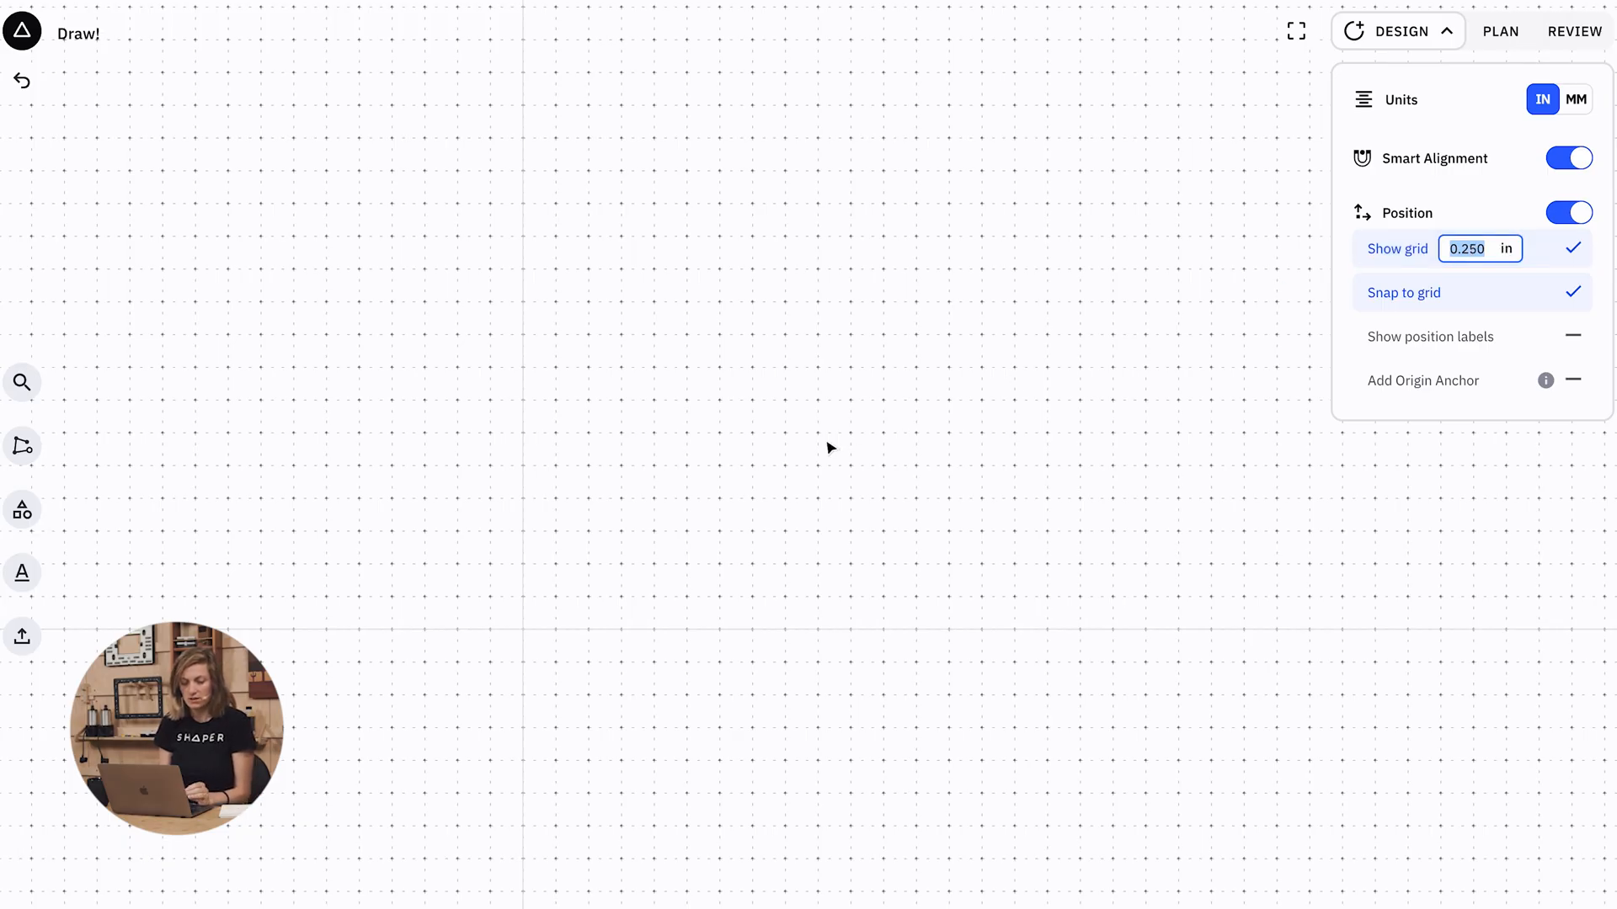
pyautogui.click(1399, 30)
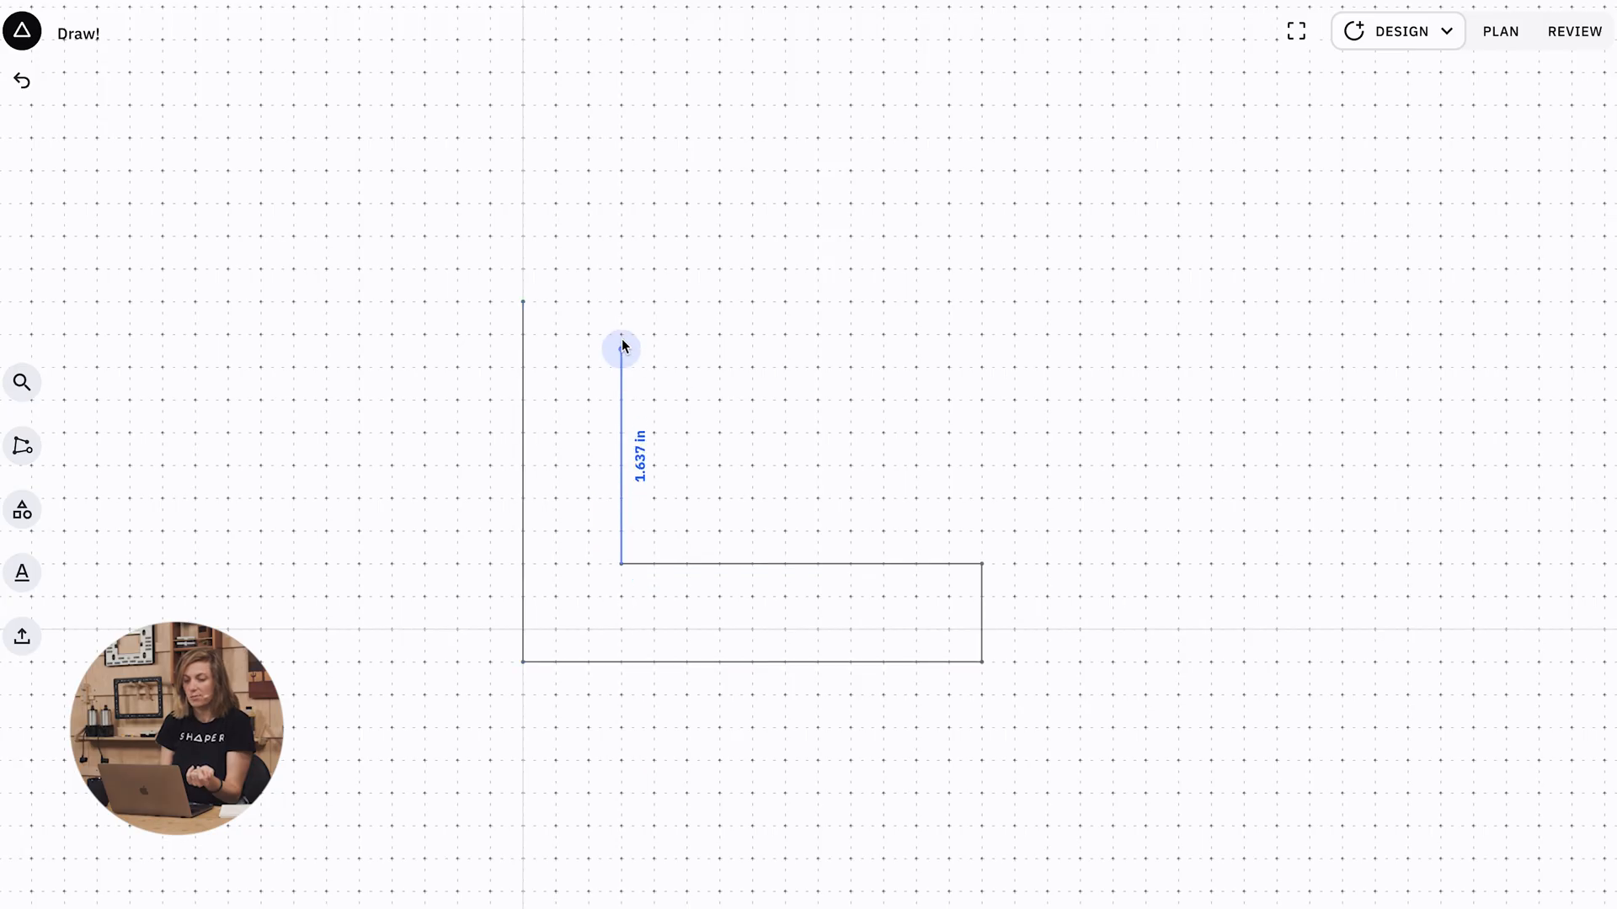
# Close the grid-snapped L-bracket outline at its starting corner
pyautogui.click(621, 345)
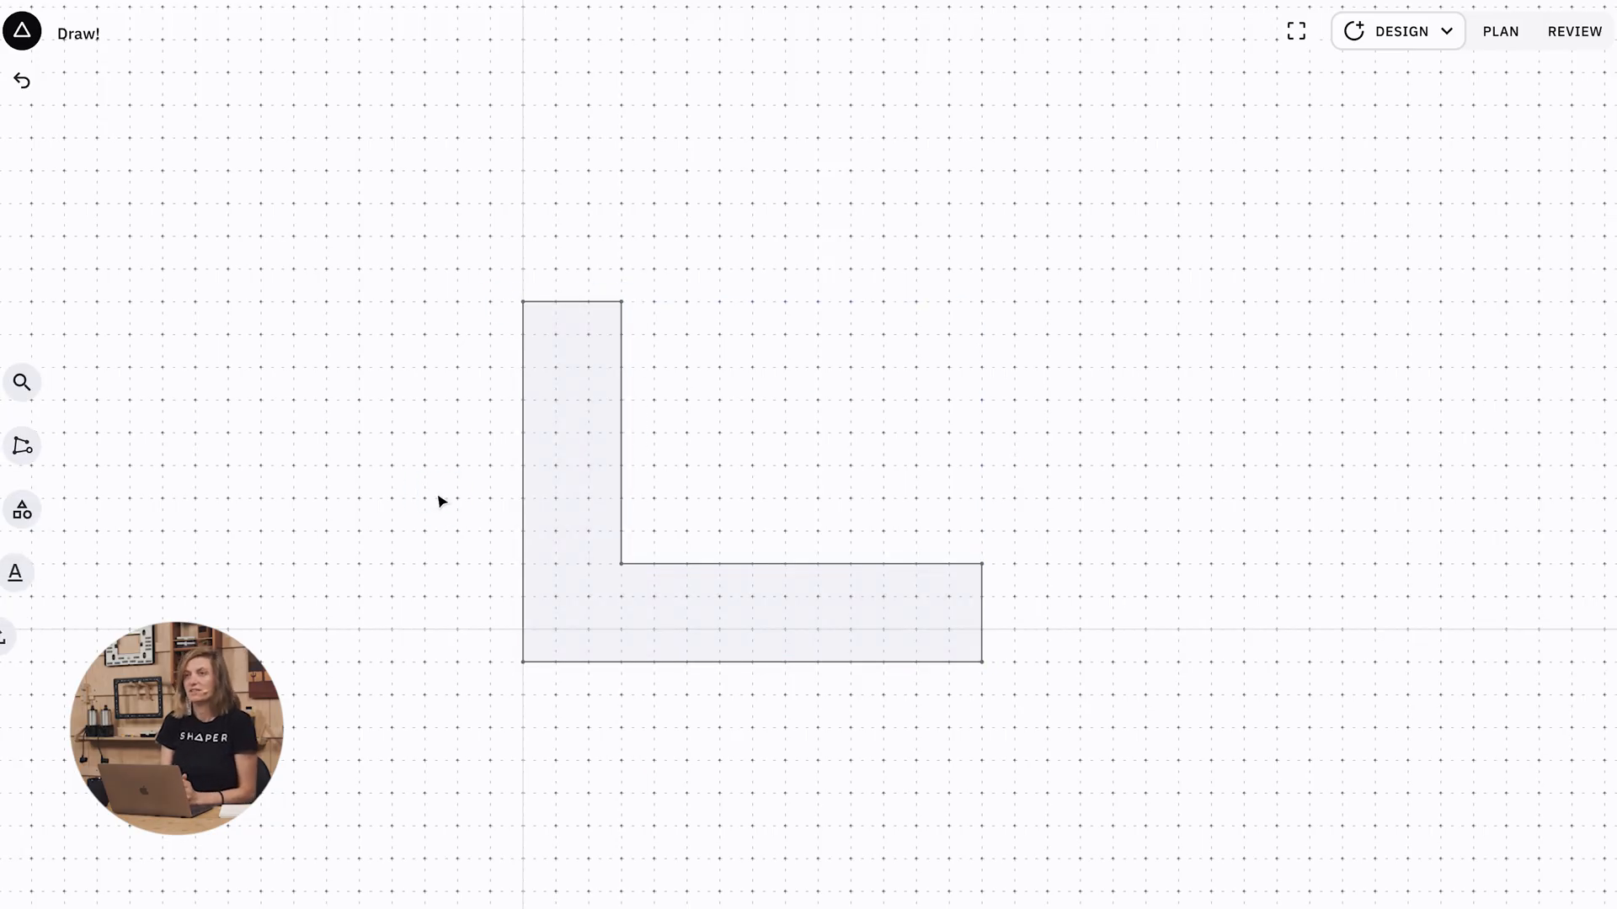